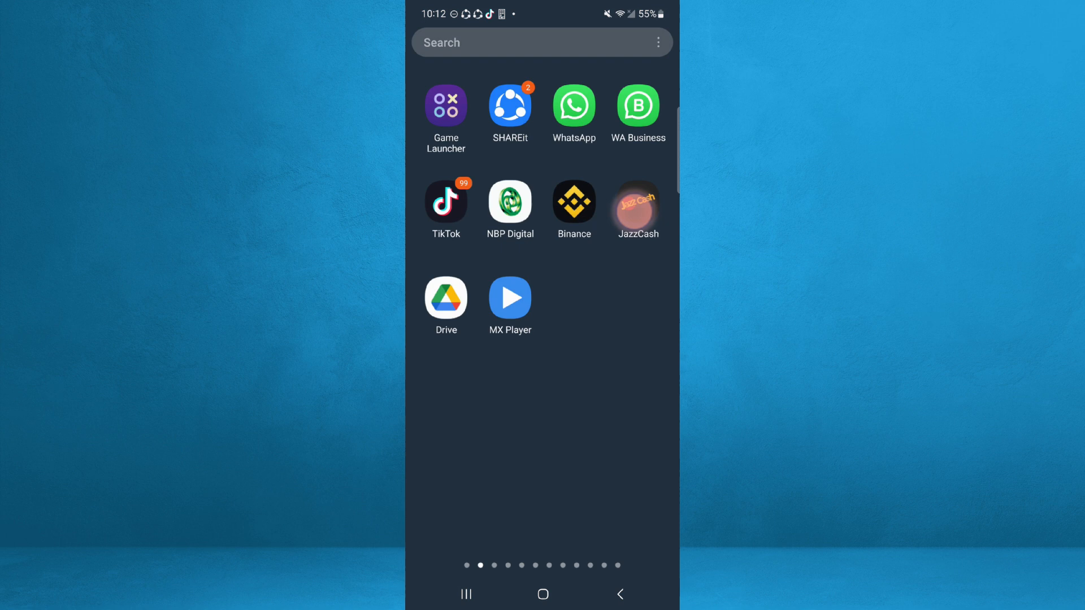
# - Launch WhatsApp Business from the Android app drawer
pyautogui.click(637, 107)
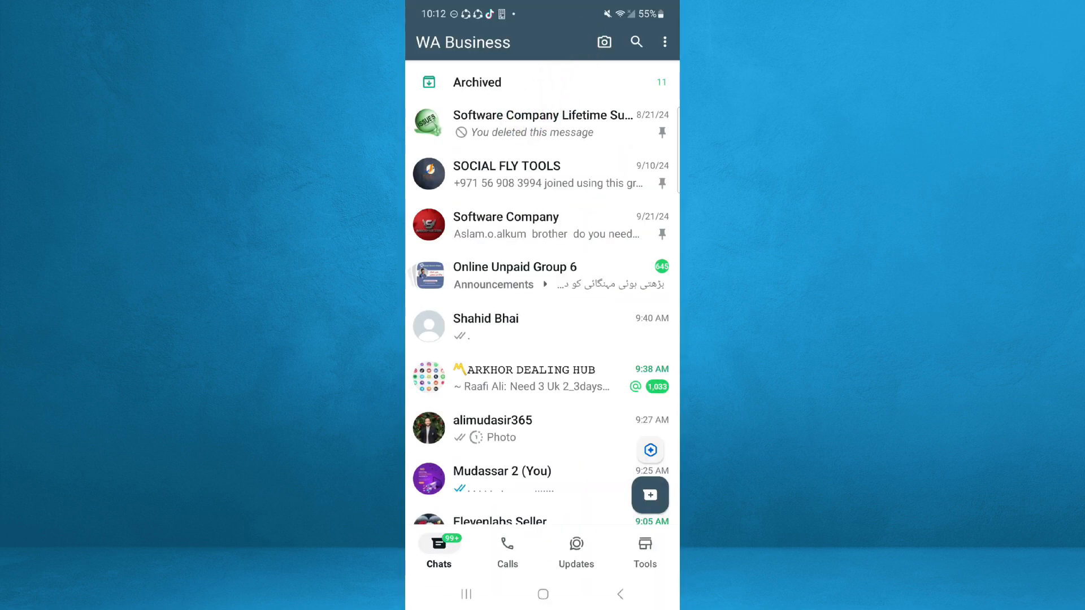
# - Switch to the Updates tab showing statuses and channels
pyautogui.click(576, 550)
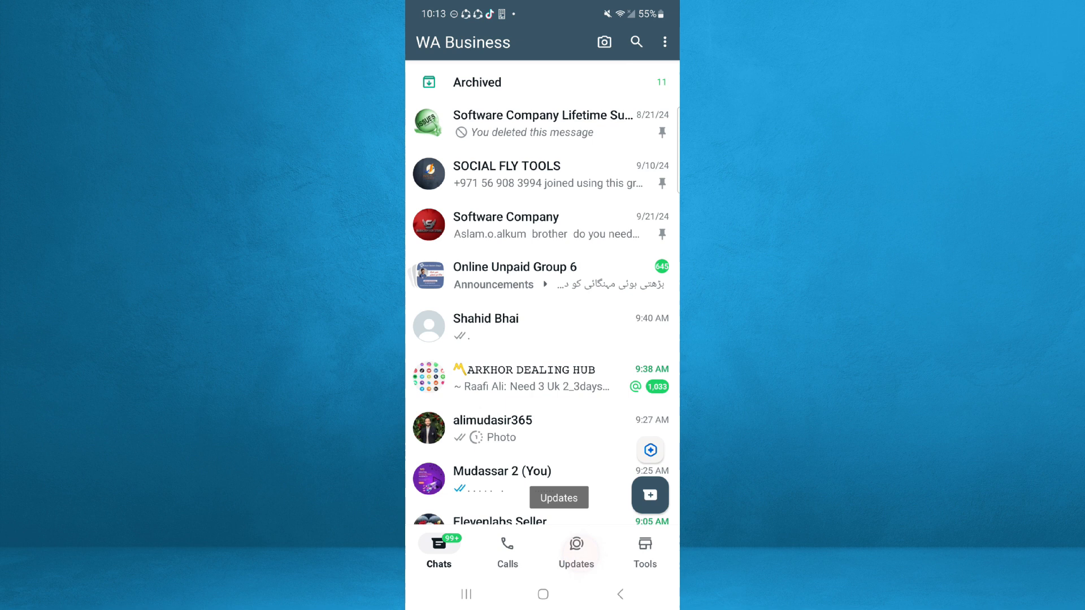
pyautogui.click(576, 550)
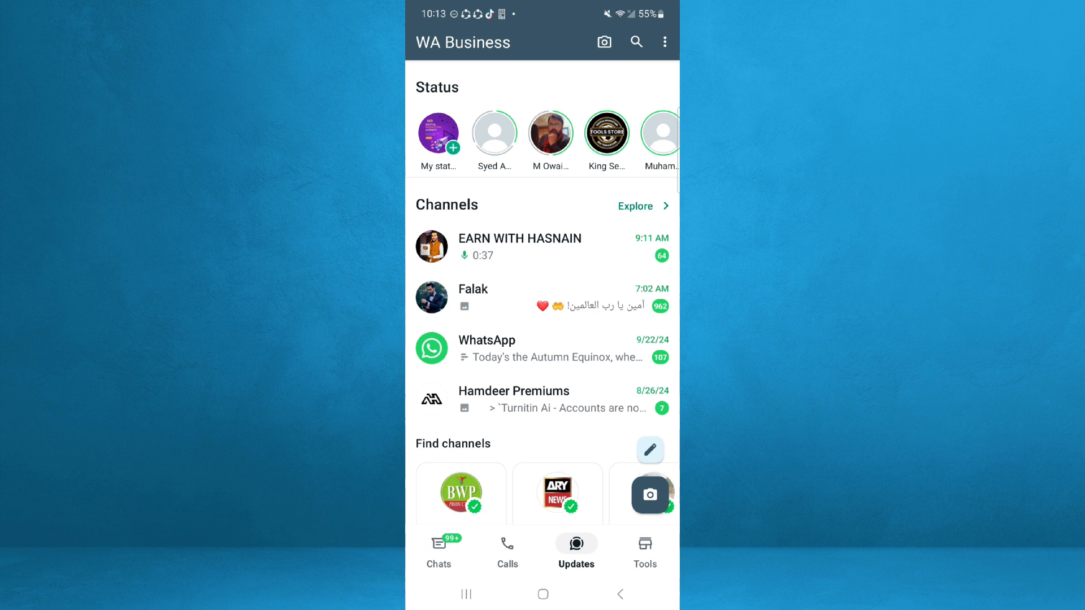
# - Write a text status on a mustard background, post it, and open the media picker
pyautogui.click(439, 133)
pyautogui.write('H')
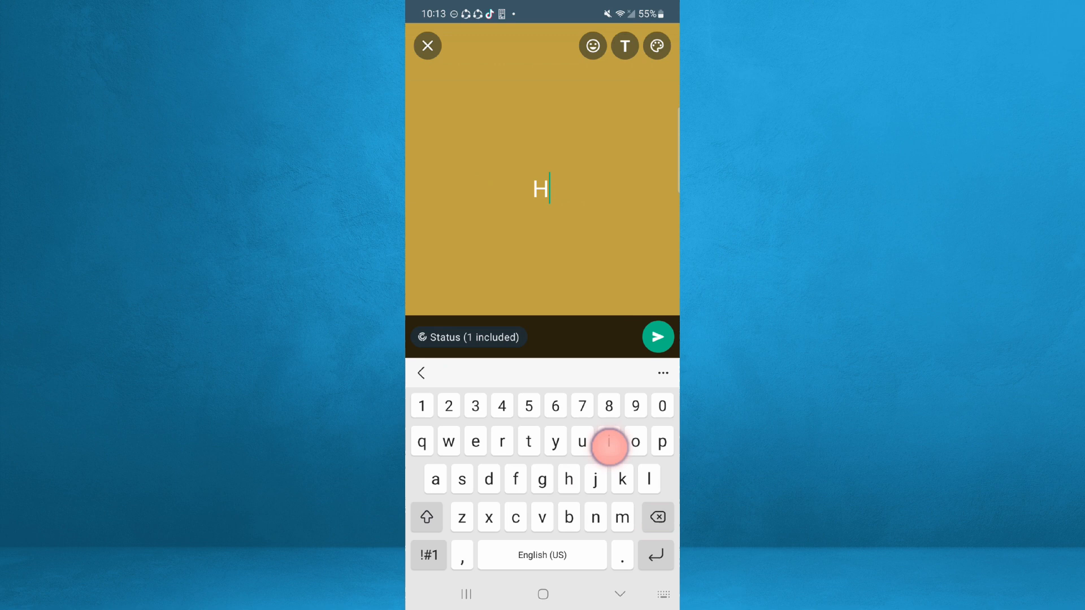
pyautogui.click(427, 46)
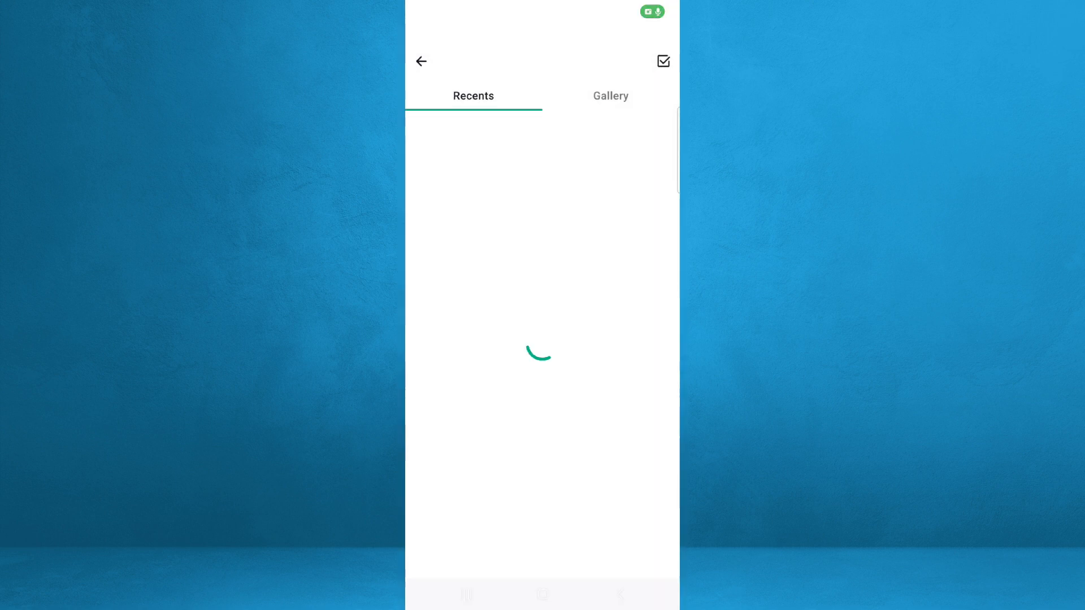
# - Post the social media agency banner from the WhatsApp Business Images album as a status
pyautogui.click(610, 95)
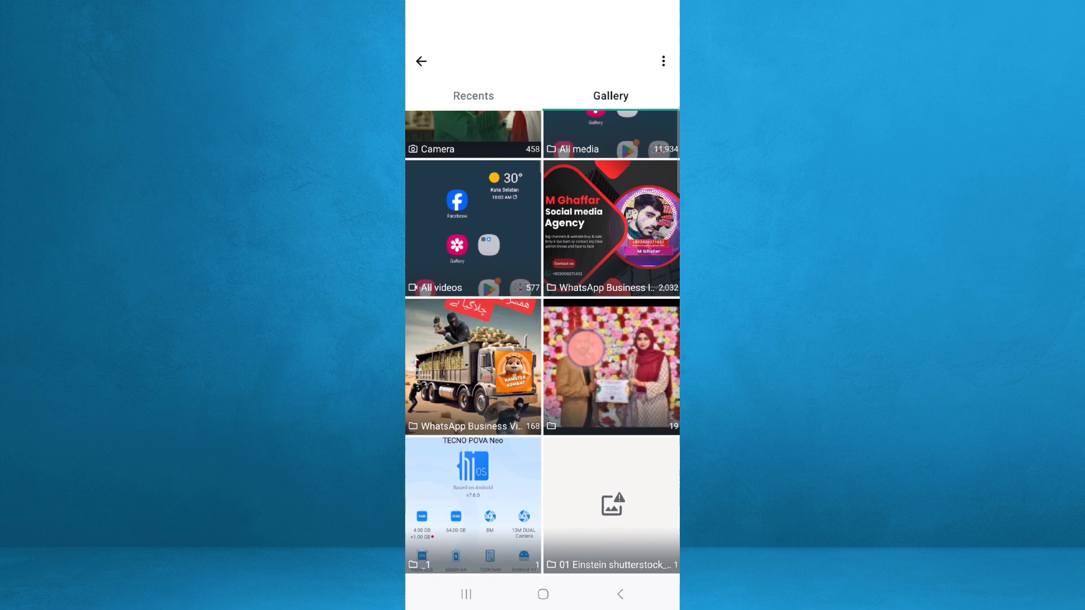
pyautogui.scroll(-3)
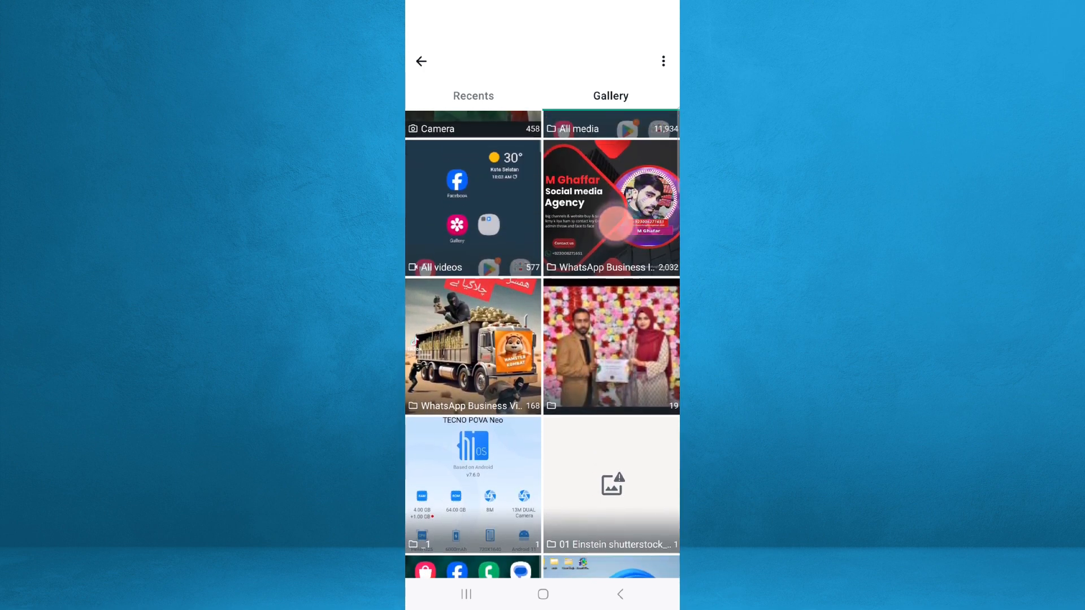
pyautogui.click(610, 268)
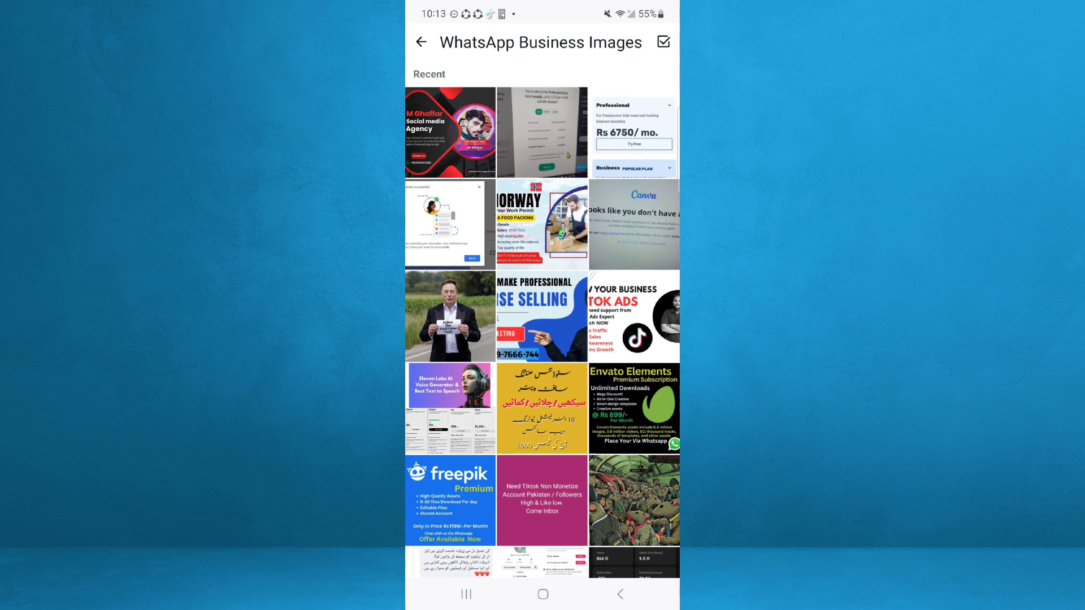
pyautogui.click(449, 131)
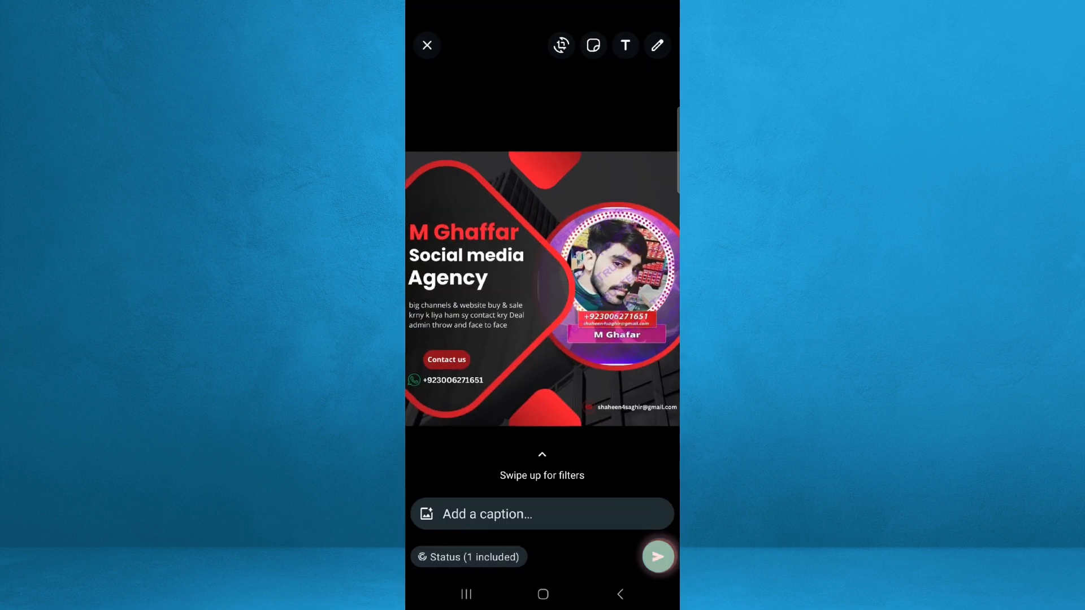
pyautogui.click(657, 556)
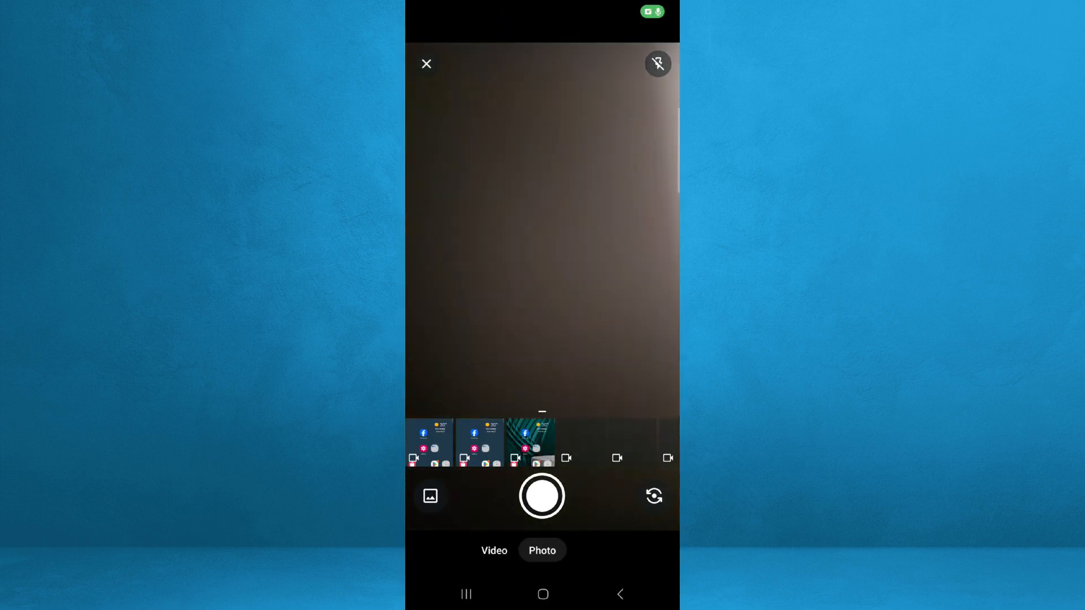
# - Load the Hamster Kombat truck video from the WhatsApp Business Video album
pyautogui.click(430, 497)
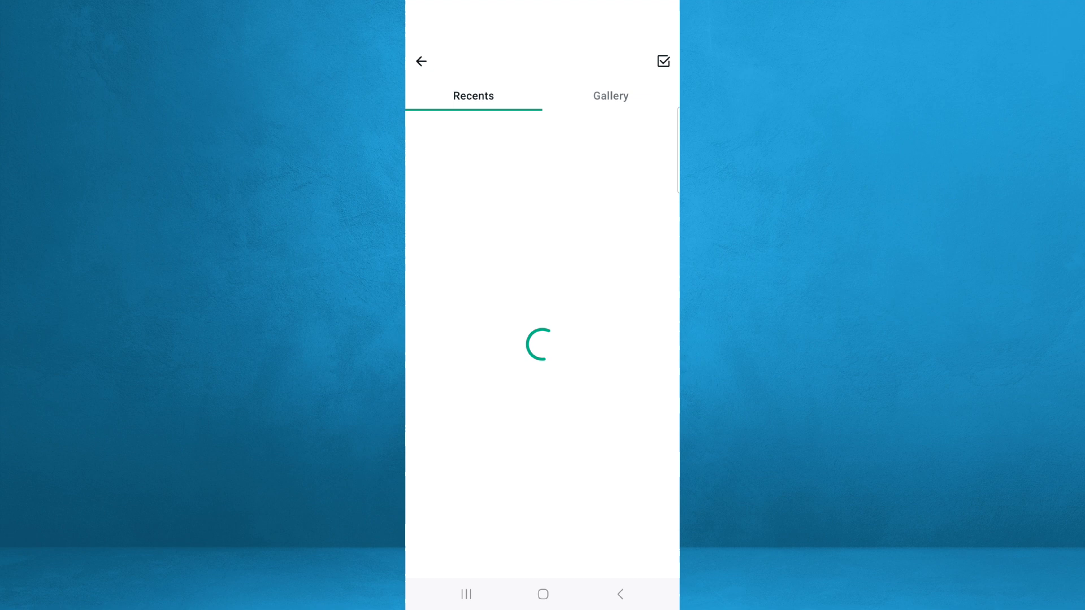
pyautogui.click(610, 96)
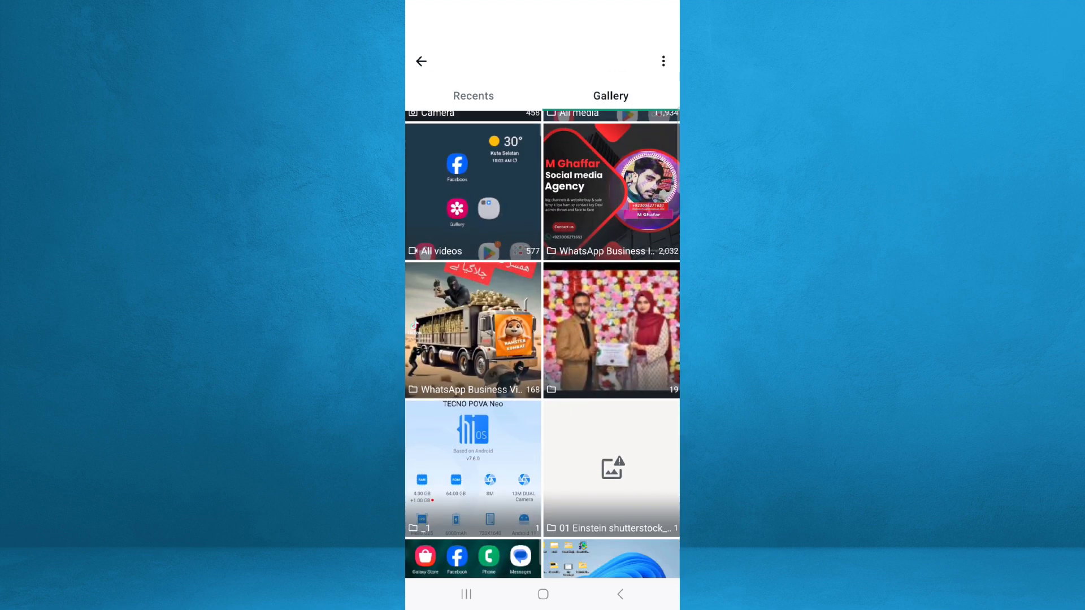
pyautogui.click(473, 330)
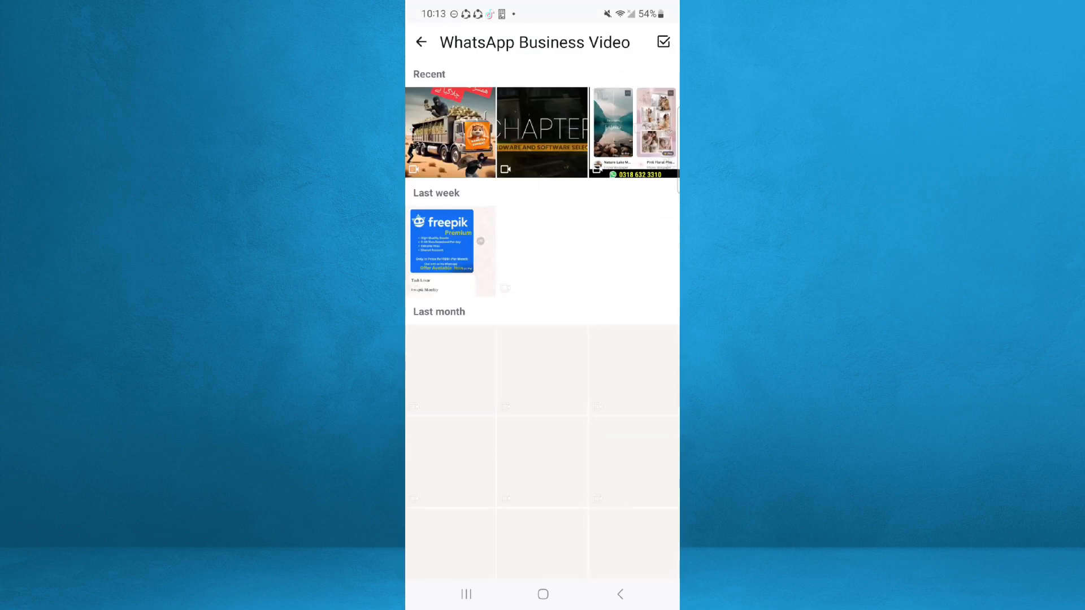
pyautogui.click(450, 132)
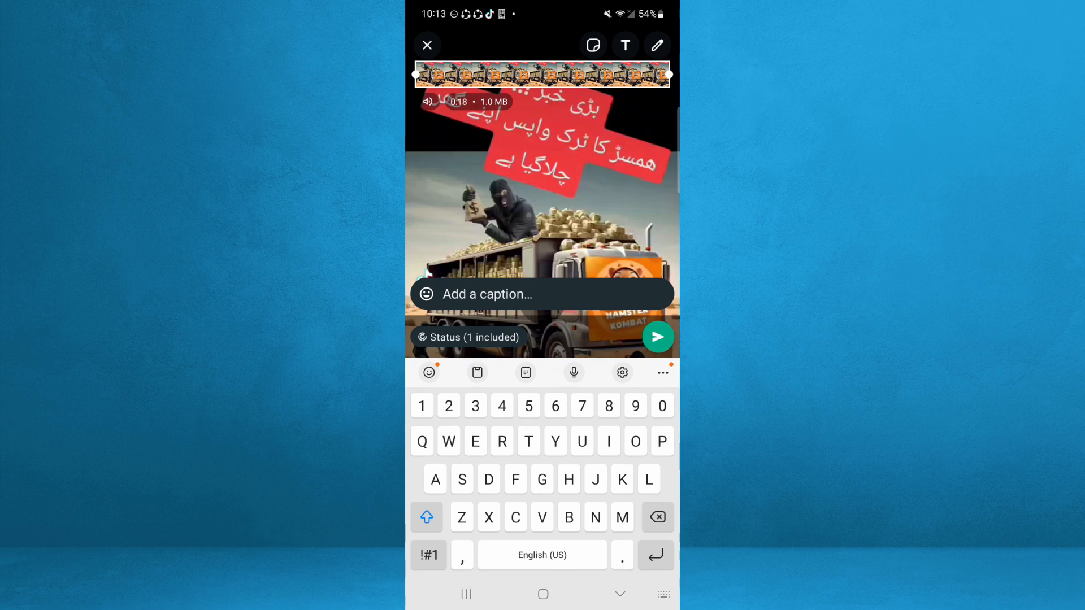
# - Caption the truck video 'Hi', trim it to 0:12, and send it
pyautogui.write('Hi')
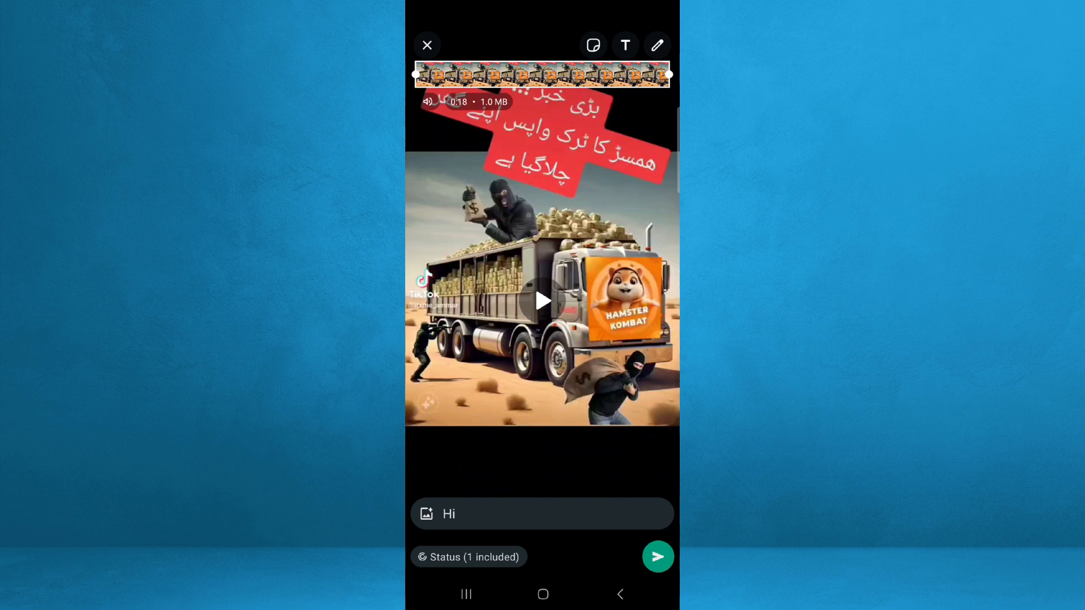
pyautogui.moveTo(664, 74); pyautogui.dragTo(567, 90)
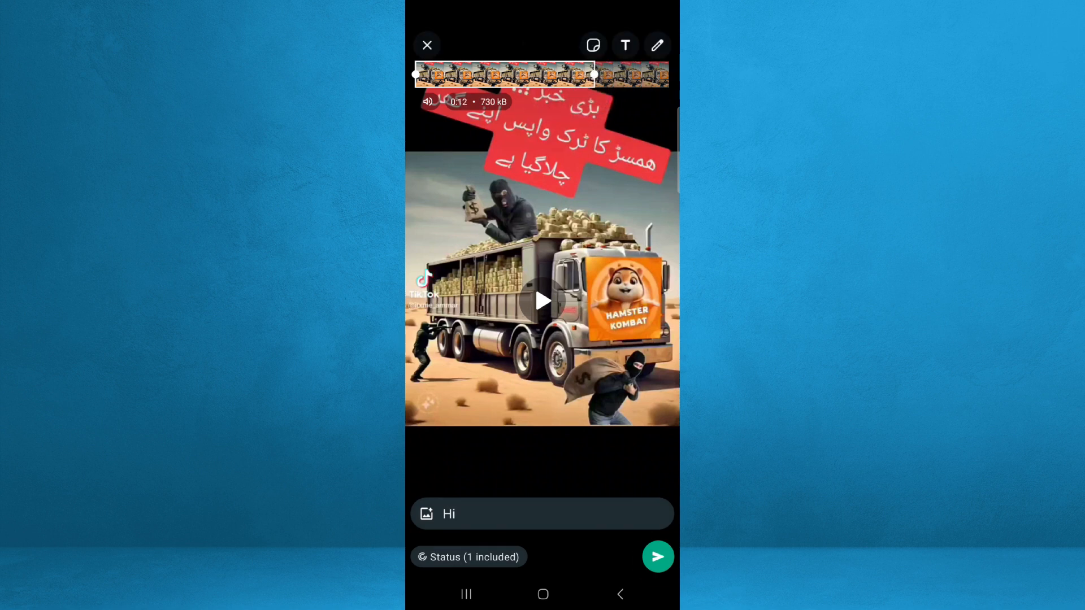
pyautogui.click(656, 557)
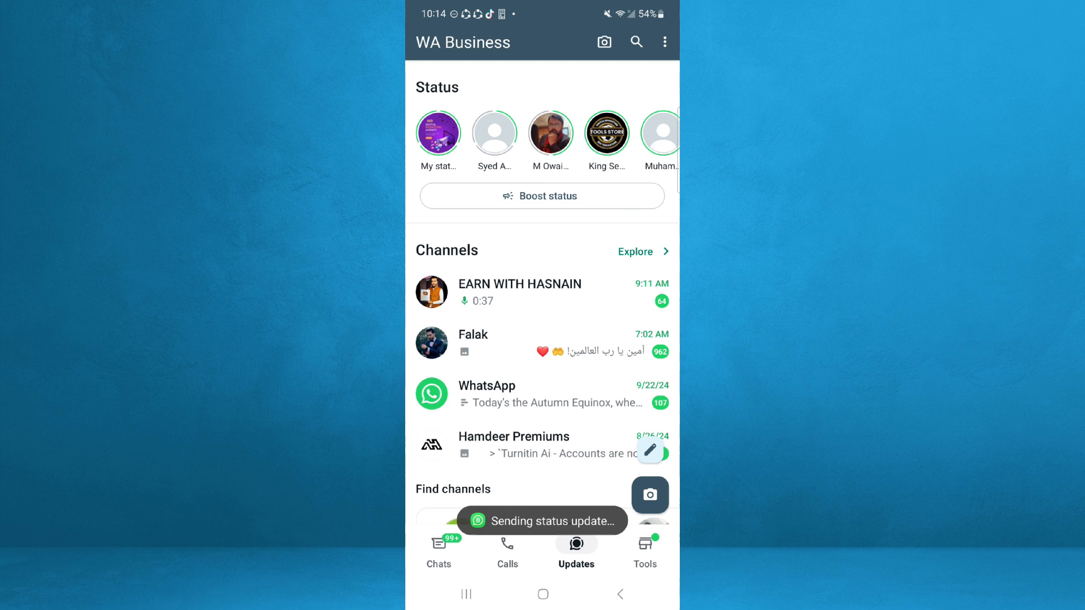
# - View the posted video under My status, then return to Updates
pyautogui.click(438, 133)
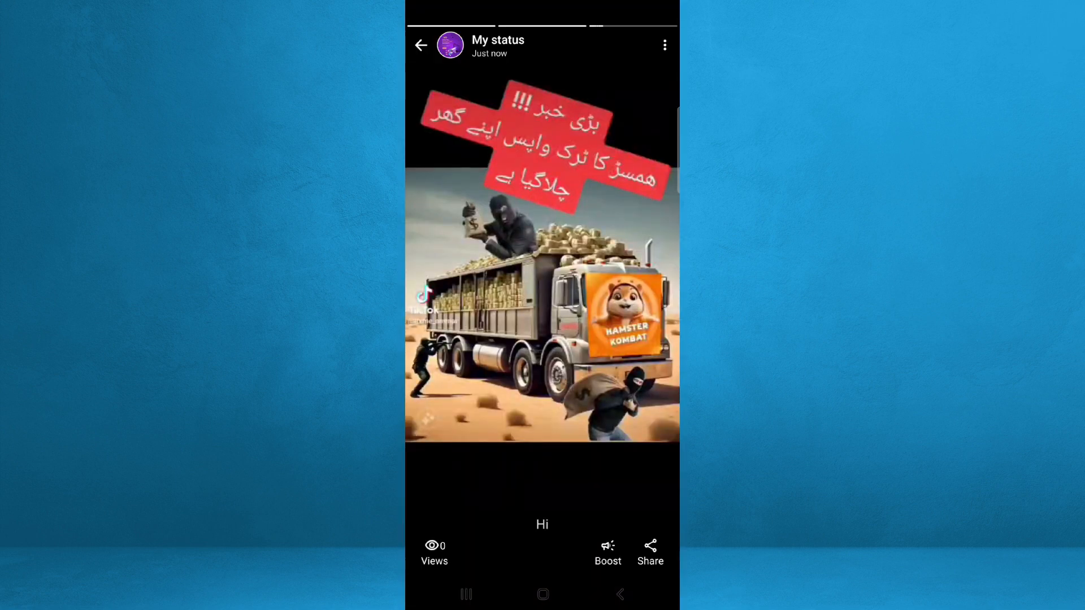
pyautogui.click(420, 44)
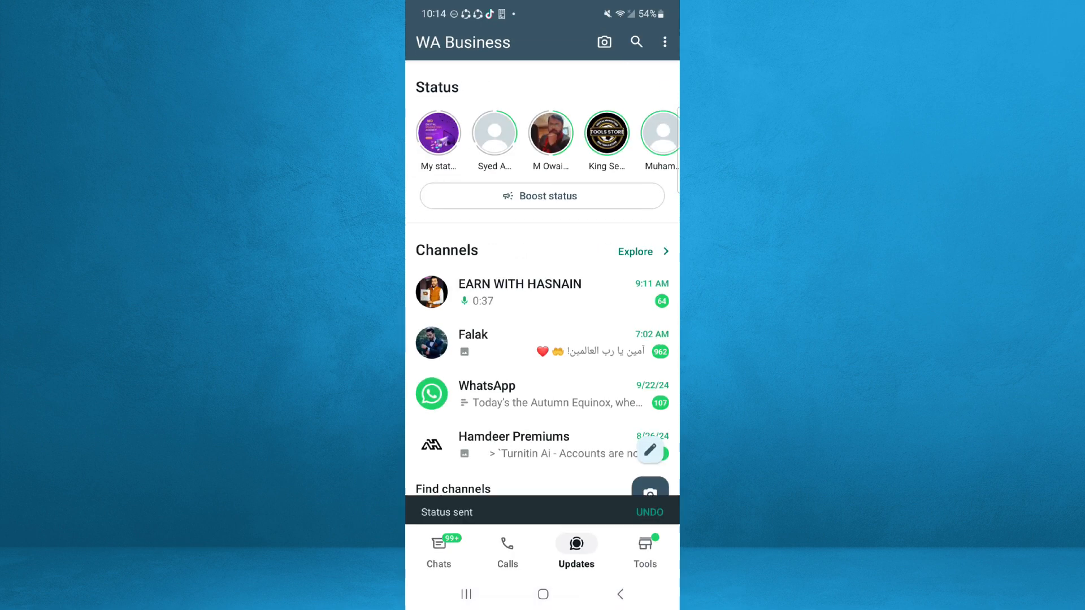